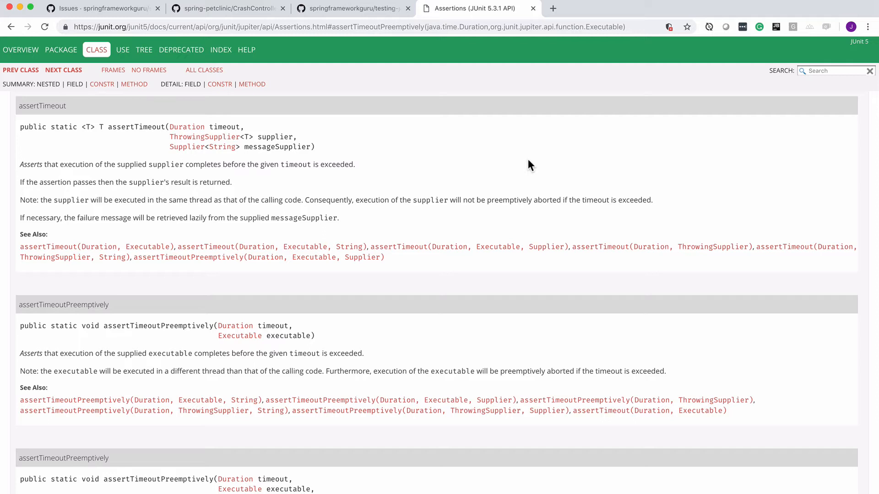
{"action": "mouse_move", "coordinate": [344, 46]}
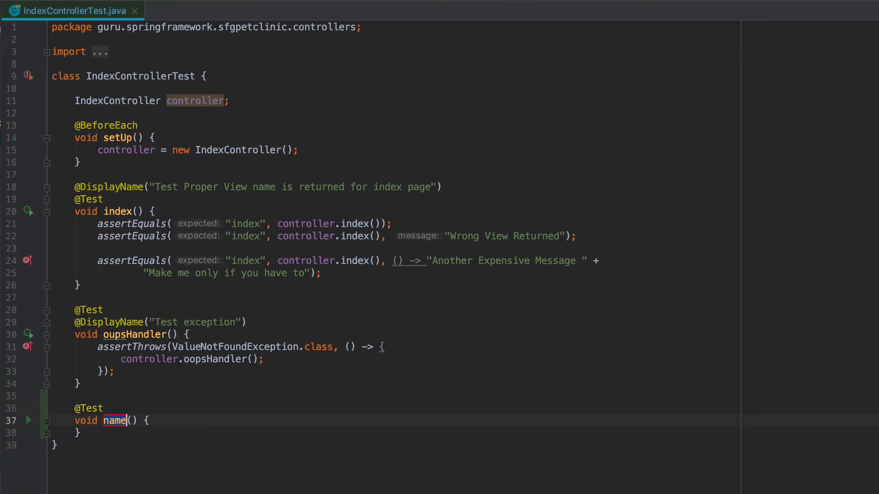
Write testTimeOut with assertTimeout(Duration.ofMillis(100), () -> { Thread.sleep(2000); }).
{"action": "type", "text": "testTimeOut"}
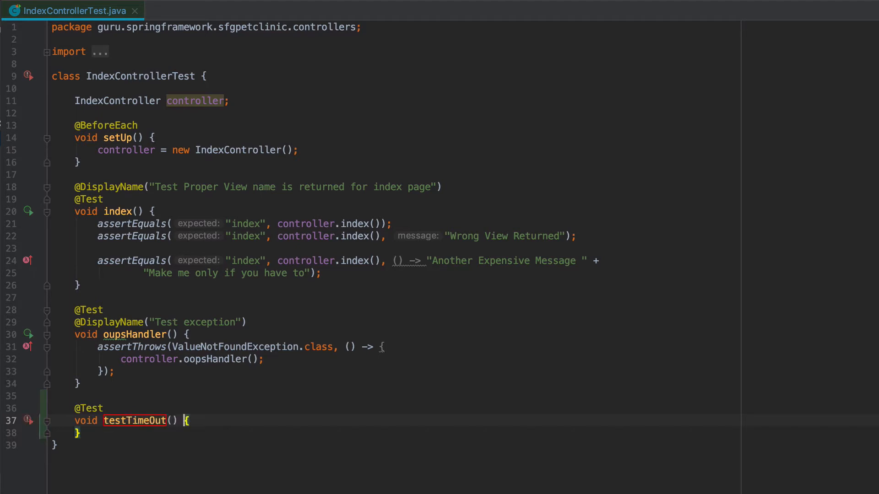
{"action": "key", "text": "enter"}
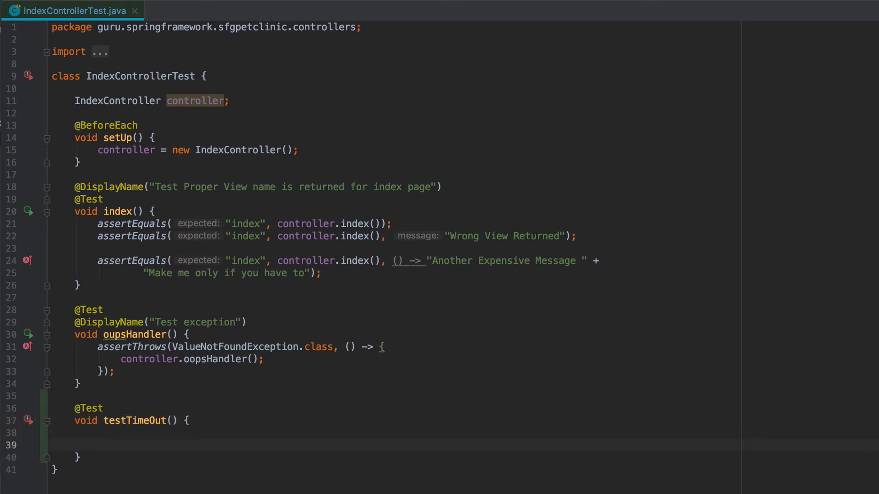
{"action": "type", "text": "assT"}
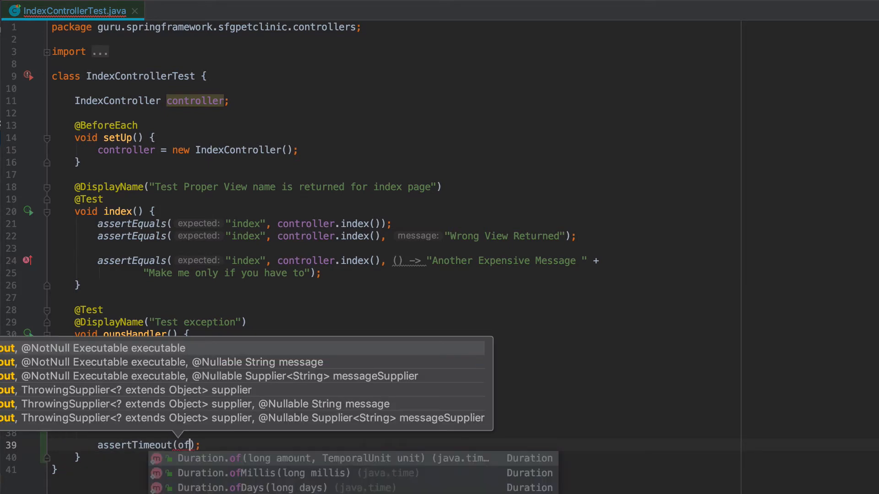
{"action": "type", "text": "M"}
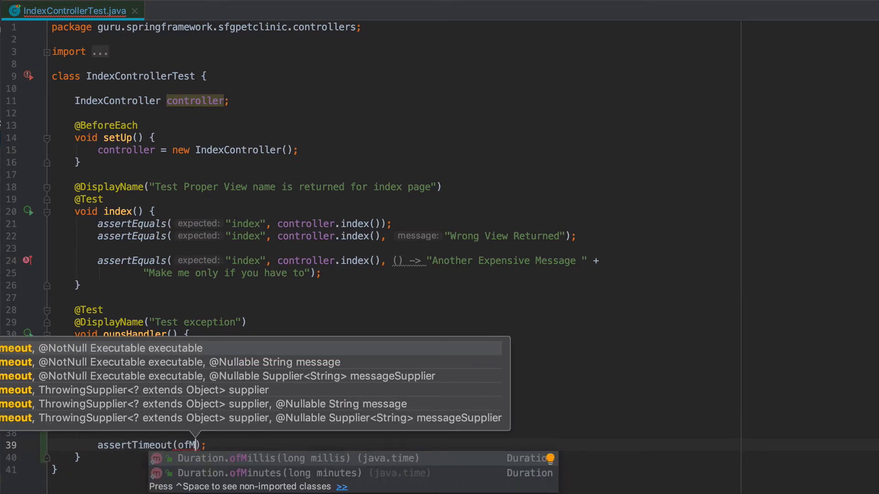
{"action": "left_click", "coordinate": [246, 457]}
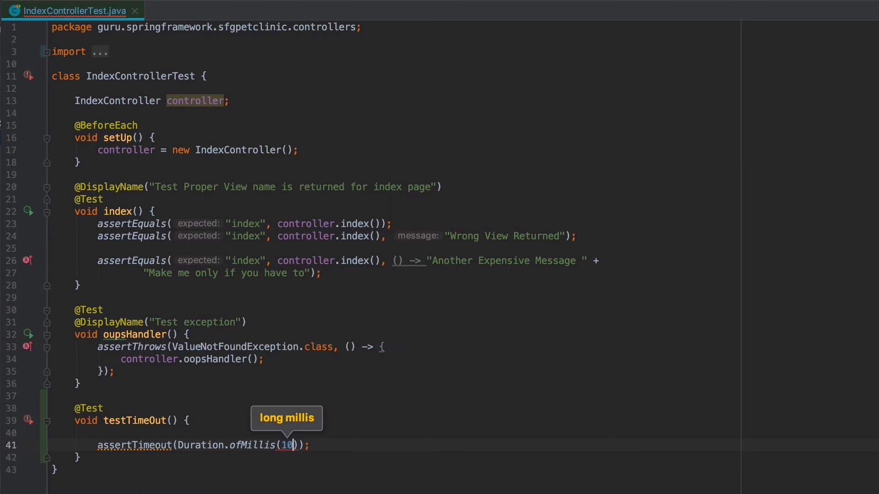
{"action": "type", "text": "0"}
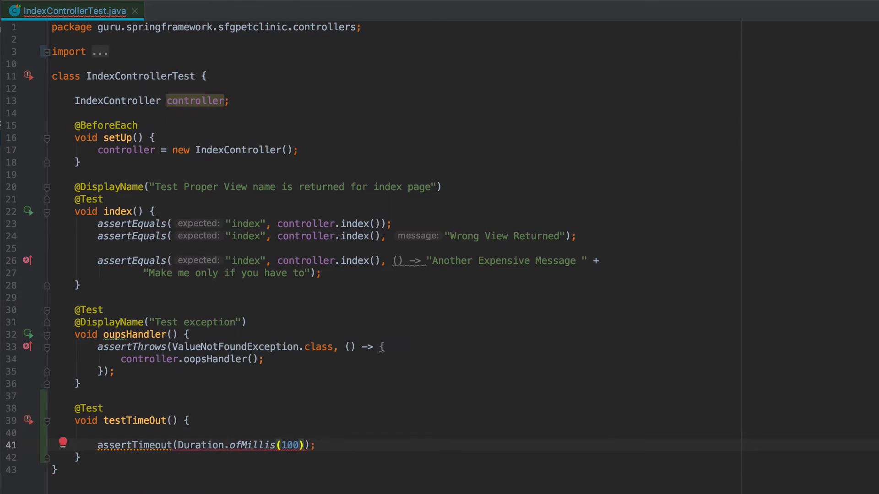
{"action": "type", "text": ", () -"}
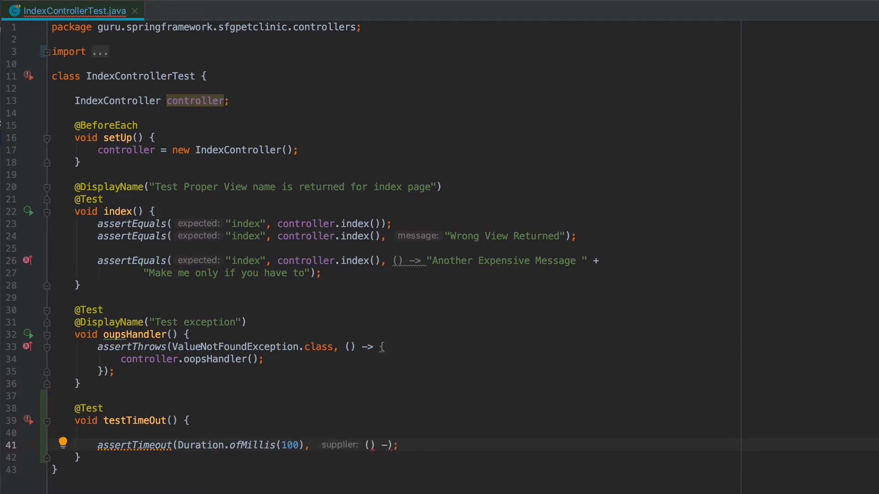
{"action": "type", "text": "Thread"}
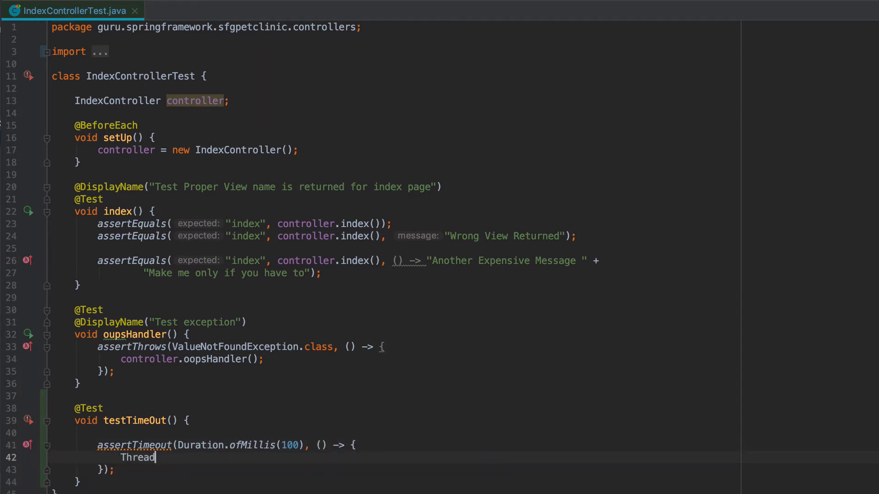
{"action": "type", "text": ".sleep(2000);"}
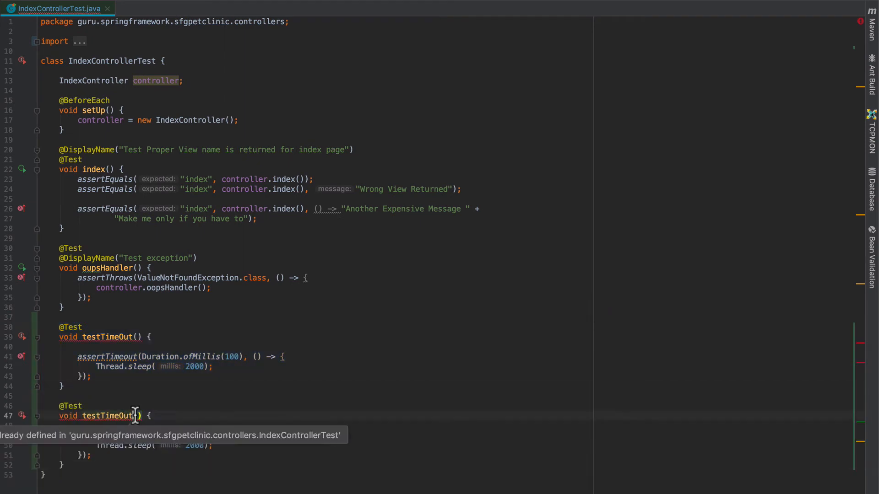
Make the copy testTimeOutPrempt with assertTimeoutPreemptively and add System.out.println("I got here") to both tests.
{"action": "type", "text": "Prompt"}
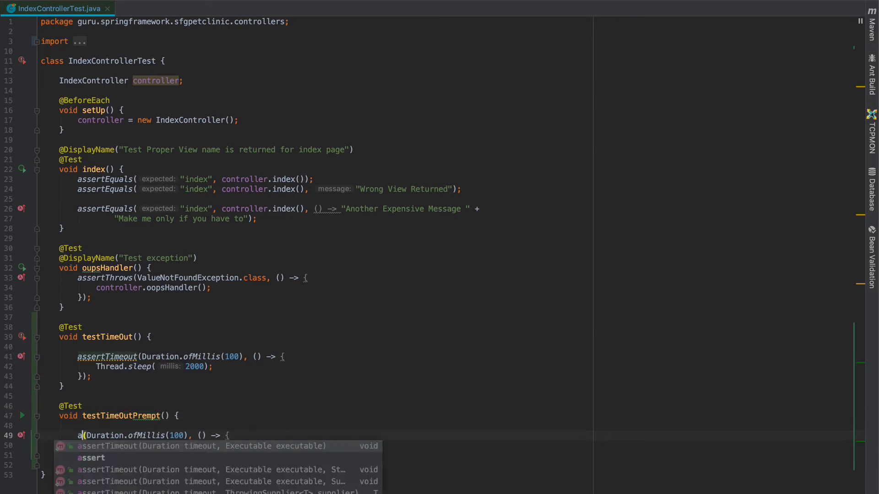
{"action": "type", "text": "sset"}
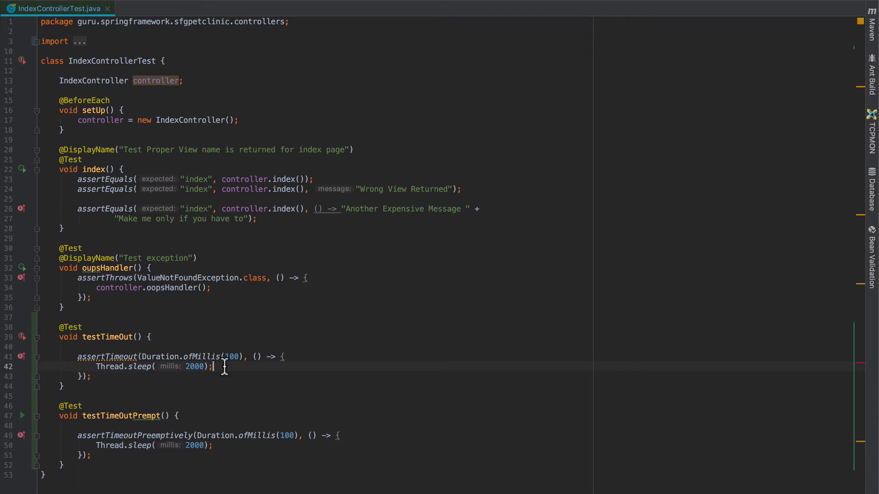
{"action": "type", "text": "sout"}
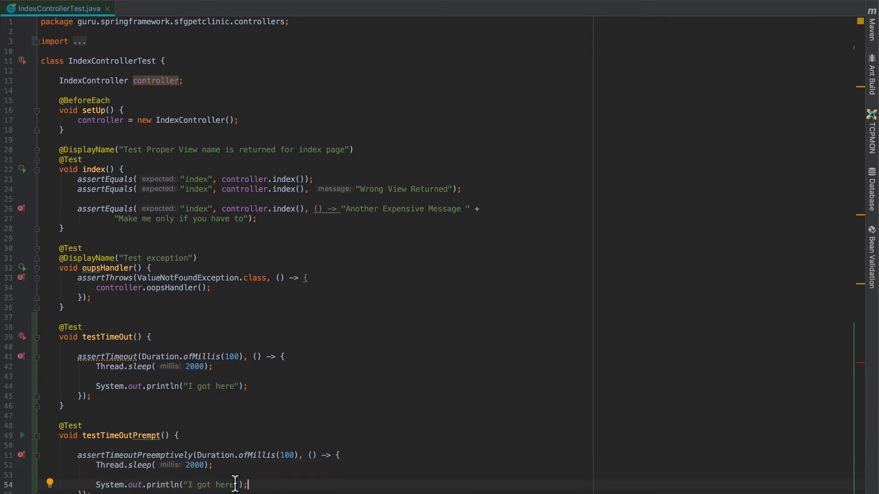
{"action": "type", "text": "2342342342342"}
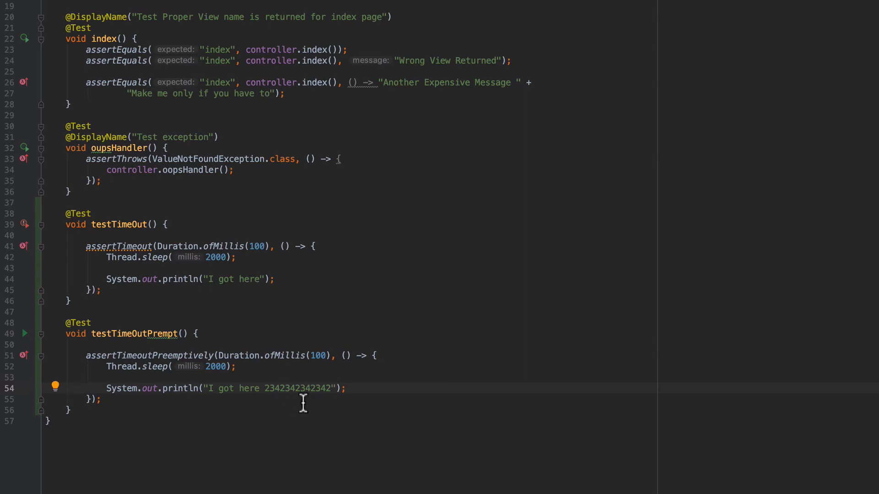
{"action": "mouse_move", "coordinate": [345, 405]}
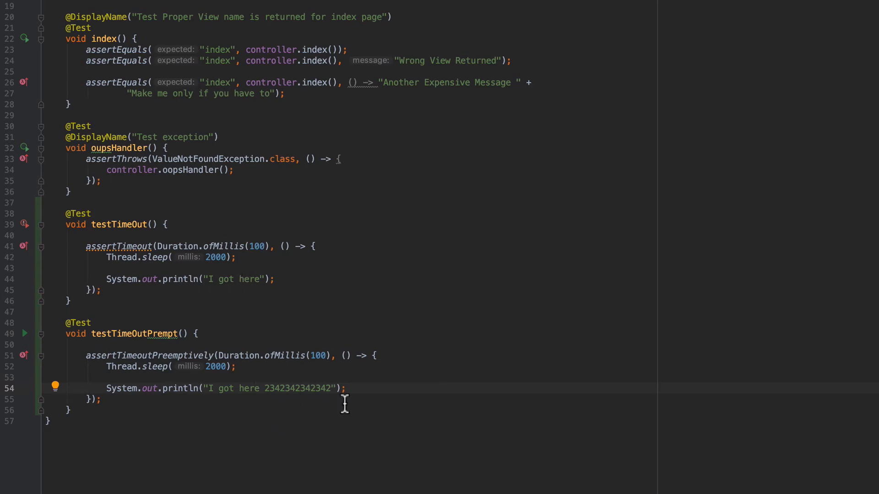
Run IndexControllerTest and compare the testTimeOut and testTimeOutPrempt failure outputs.
{"action": "left_click", "coordinate": [197, 71]}
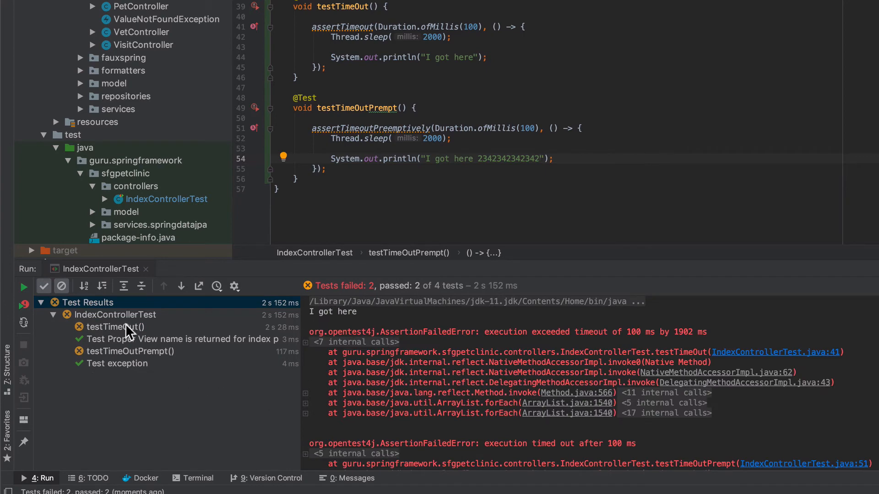
{"action": "left_click", "coordinate": [115, 327]}
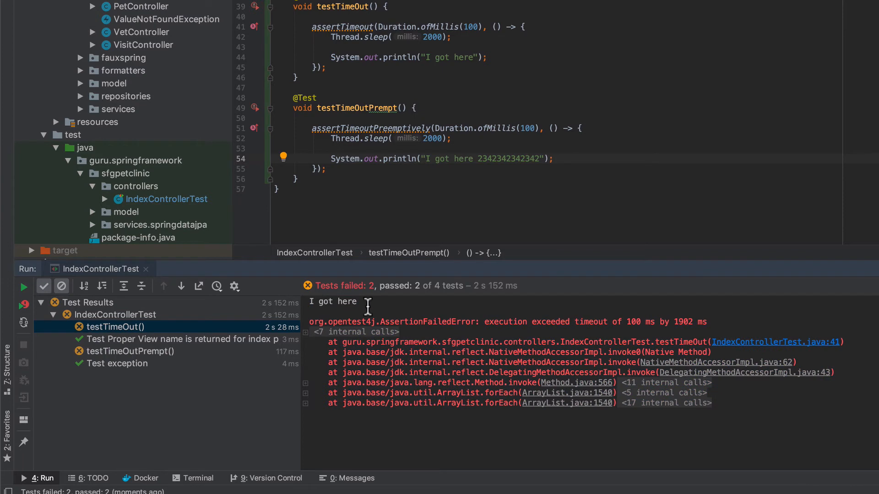
{"action": "left_click", "coordinate": [130, 351]}
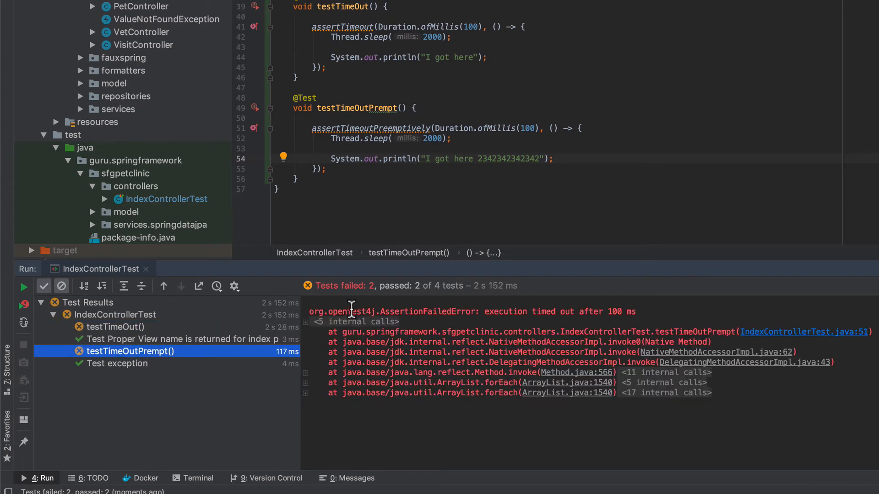
{"action": "mouse_move", "coordinate": [124, 338]}
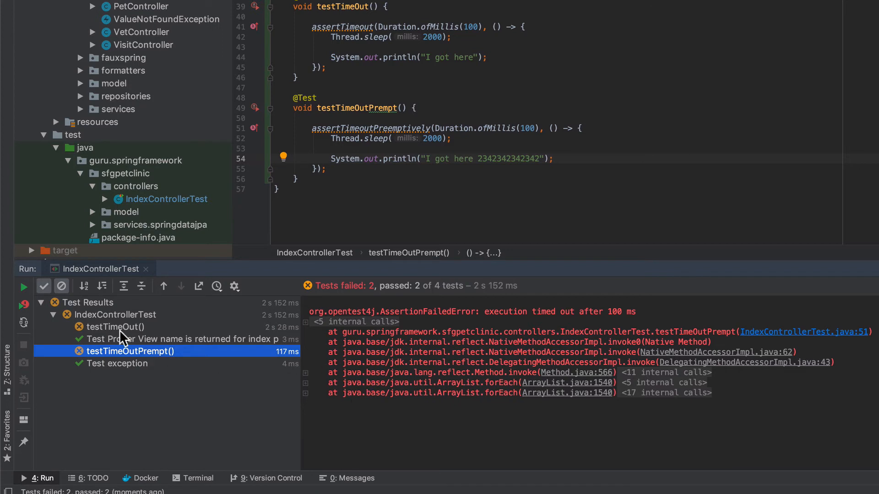
{"action": "left_click", "coordinate": [116, 327]}
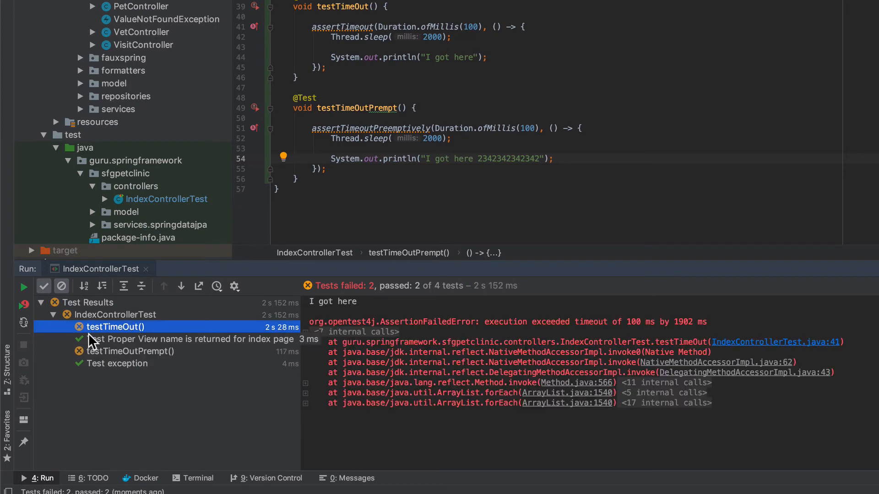
{"action": "mouse_move", "coordinate": [281, 336]}
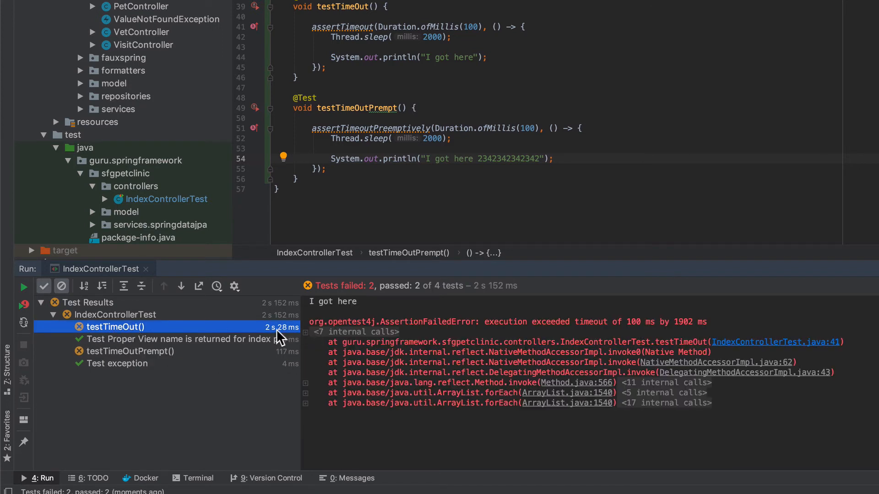
{"action": "mouse_move", "coordinate": [436, 37]}
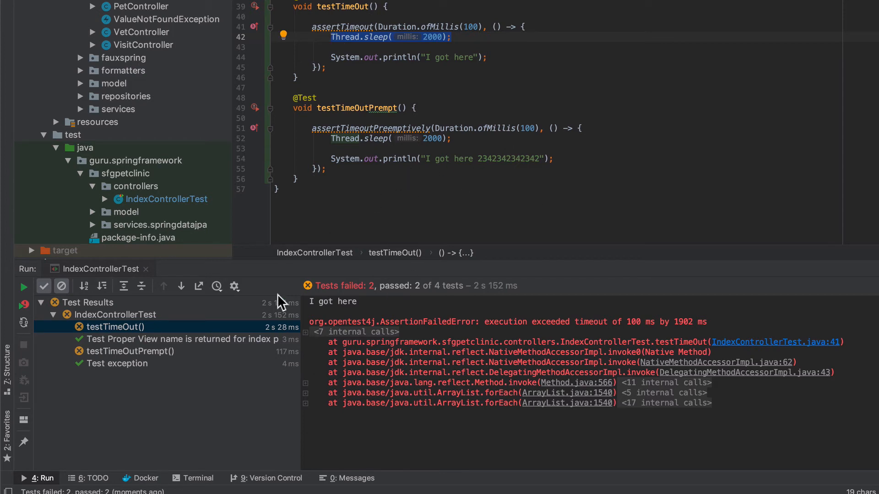
{"action": "mouse_move", "coordinate": [146, 362]}
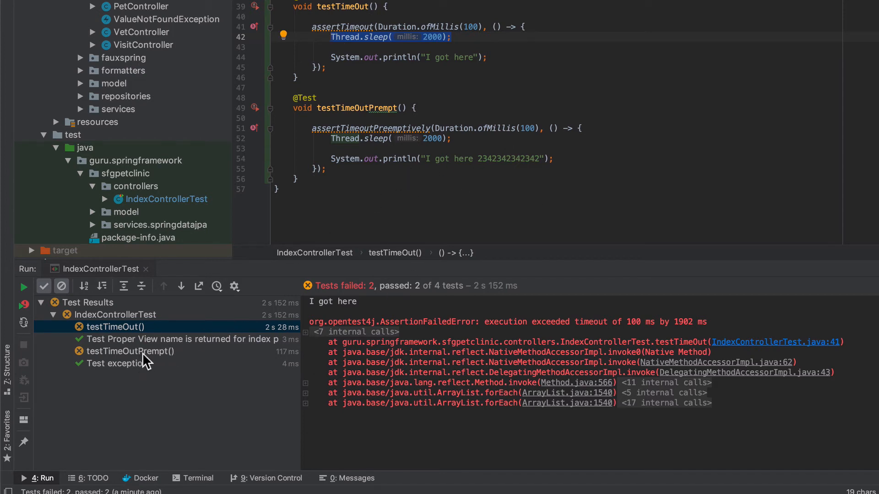
{"action": "left_click", "coordinate": [129, 351]}
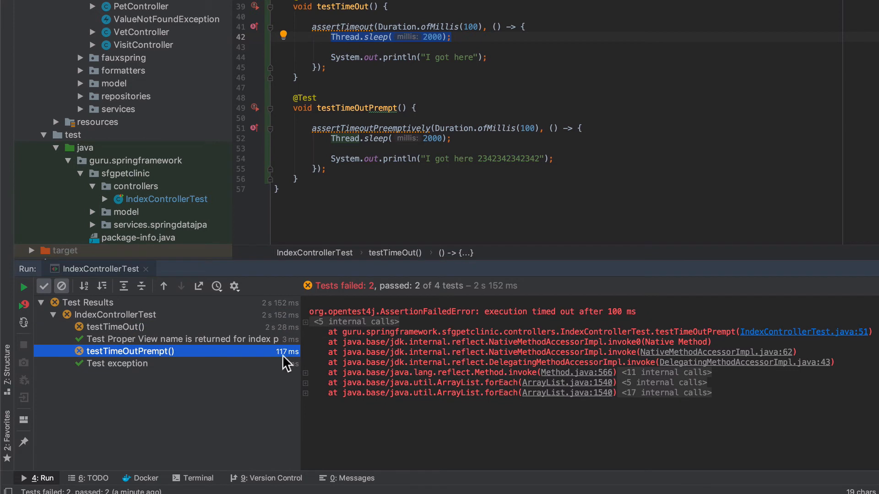
{"action": "mouse_move", "coordinate": [429, 138]}
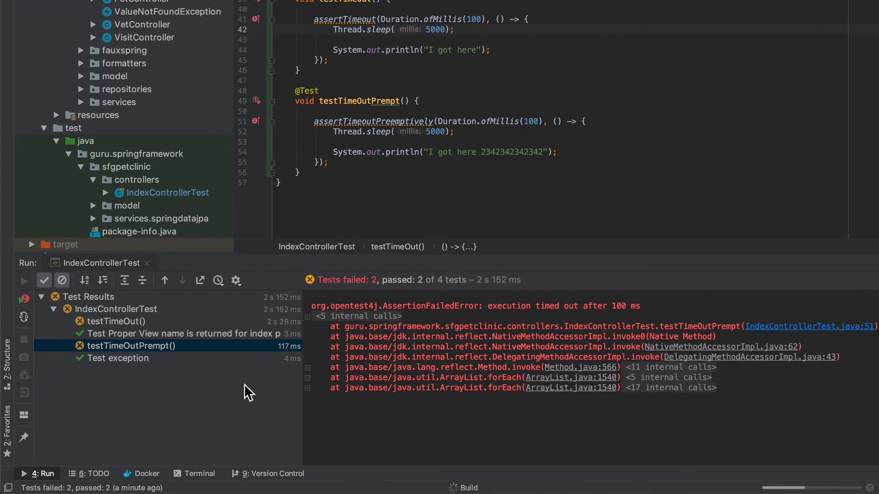
Rerun the failed timeout tests with 5000 ms sleeps and inspect testTimeOutPrempt's timeout failure.
{"action": "left_click", "coordinate": [23, 280]}
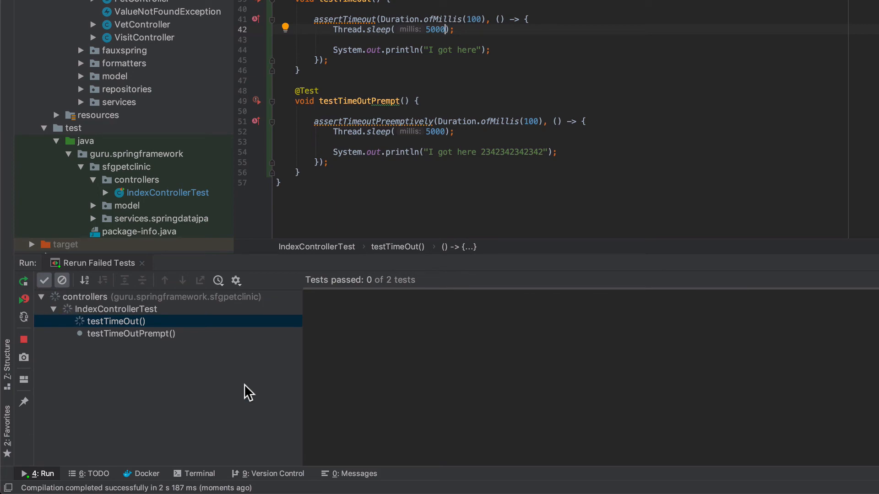
{"action": "left_click", "coordinate": [24, 281]}
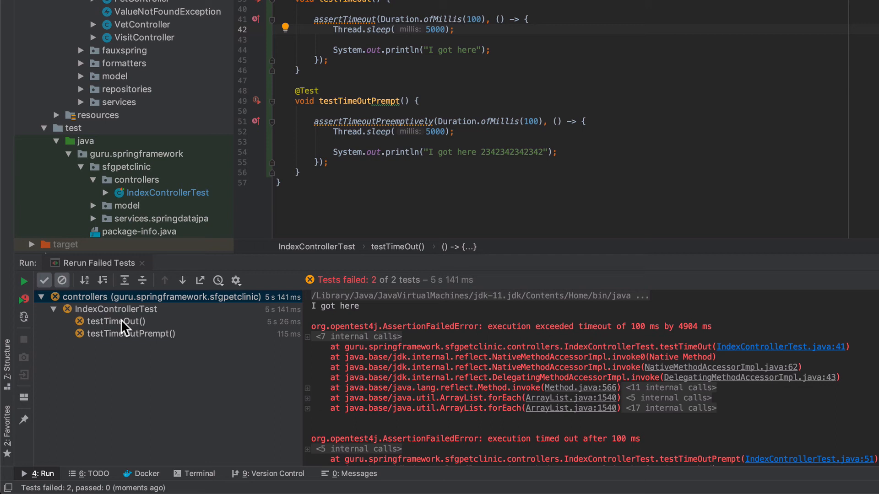
{"action": "mouse_move", "coordinate": [383, 153]}
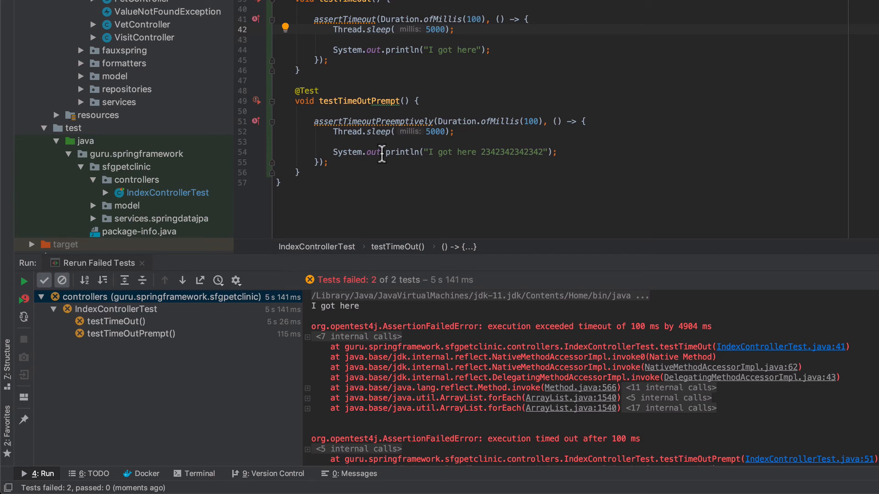
{"action": "mouse_move", "coordinate": [381, 152]}
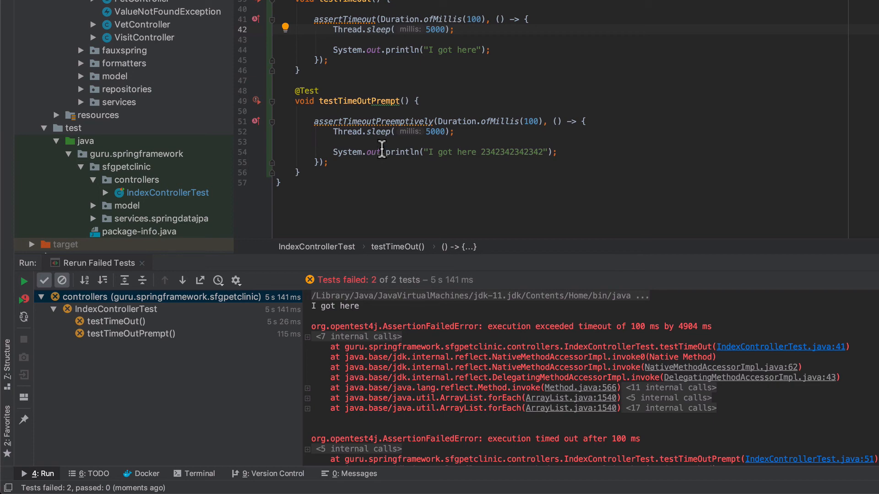
{"action": "mouse_move", "coordinate": [144, 345]}
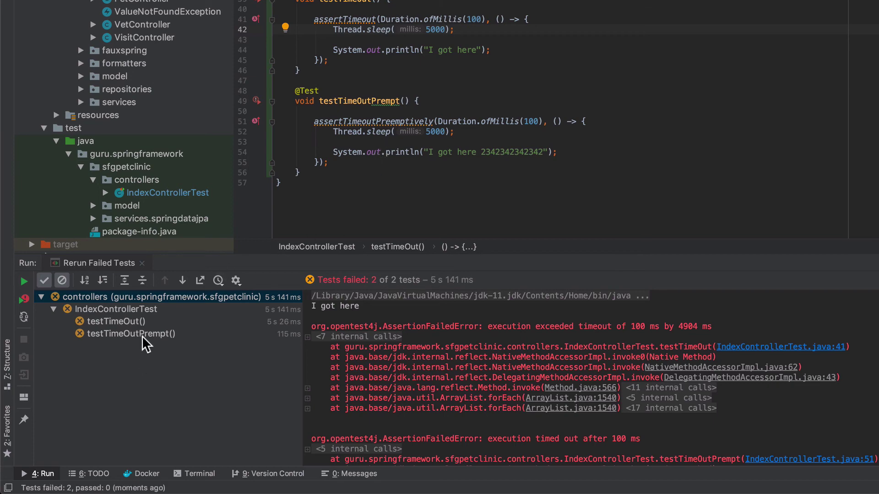
{"action": "left_click", "coordinate": [132, 333]}
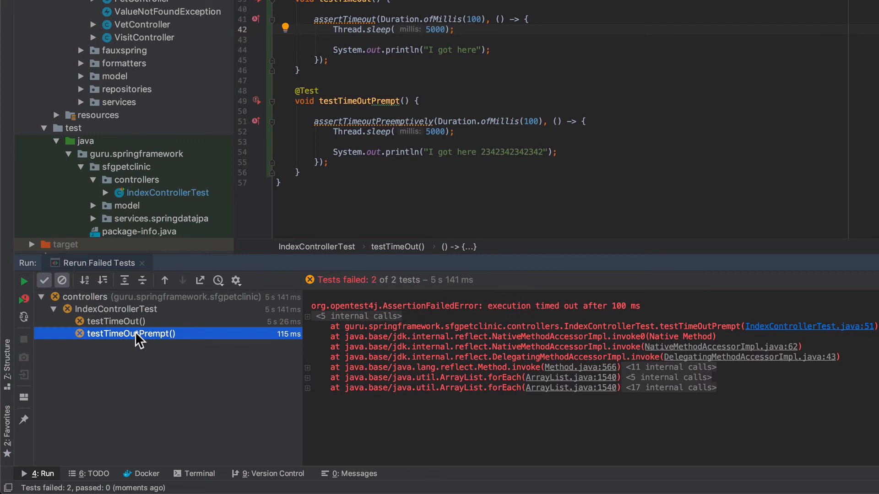
{"action": "mouse_move", "coordinate": [365, 168]}
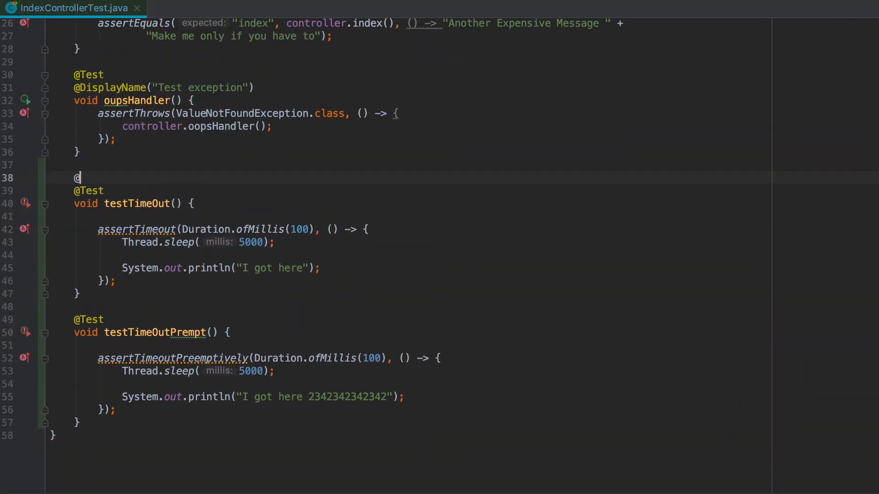
{"action": "type", "text": "isabled(\"D"}
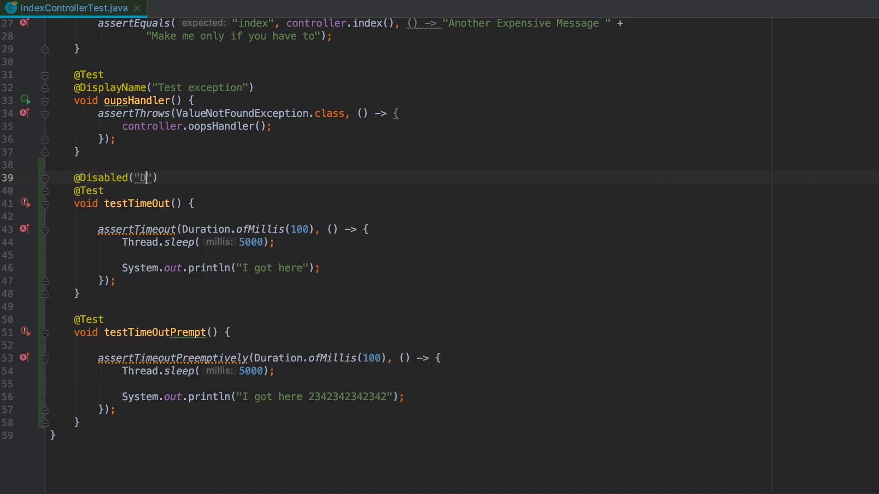
{"action": "type", "text": "emo of time out"}
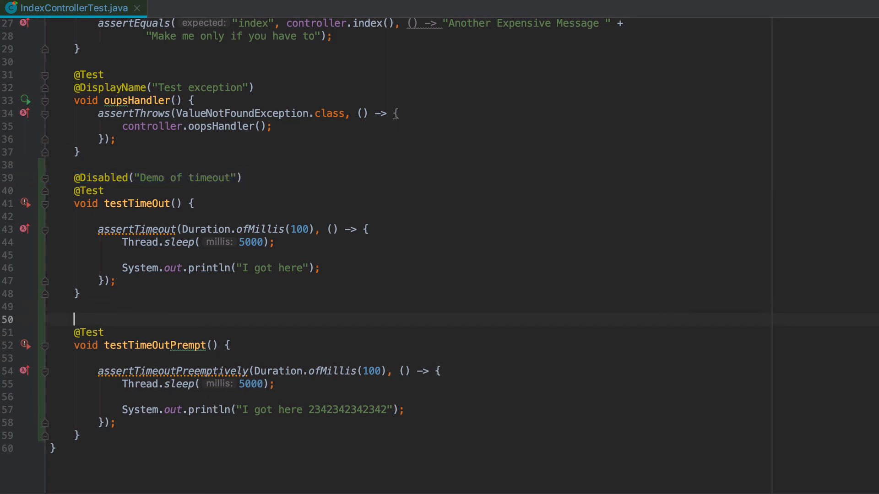
{"action": "type", "text": "@Disabled(\"Demo of timeout\")"}
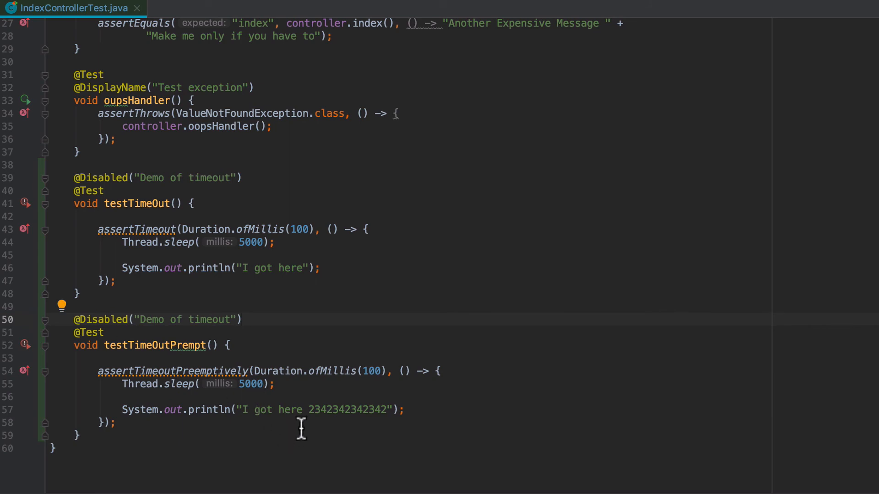
{"action": "scroll", "scroll_direction": "up", "scroll_amount": 3}
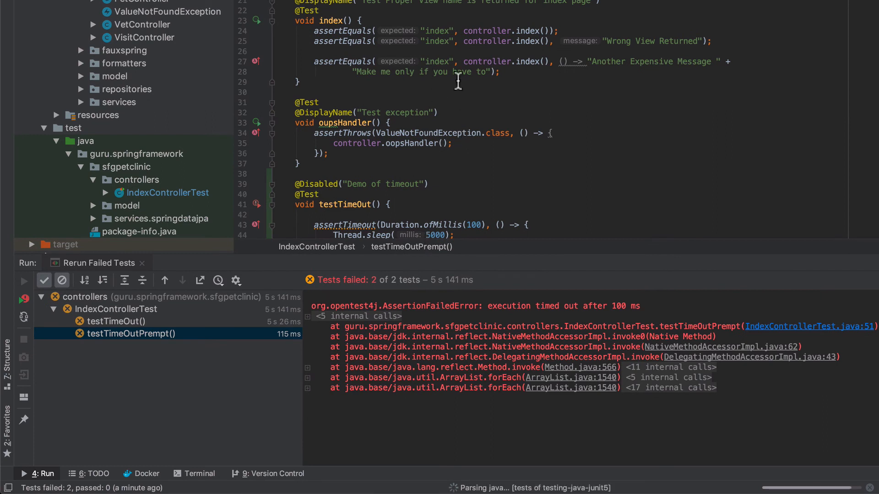
Run the class again and confirm testTimeOutPrempt is skipped with reason "Demo of timeout".
{"action": "left_click", "coordinate": [24, 282]}
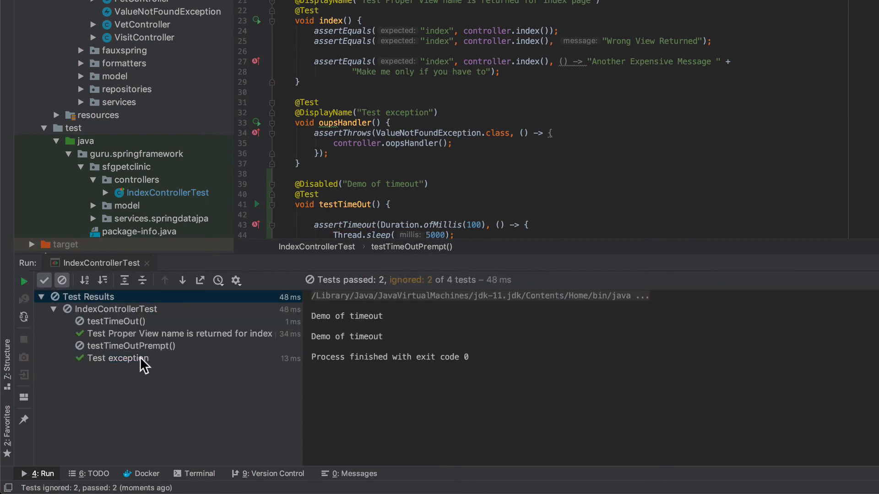
{"action": "mouse_move", "coordinate": [115, 325]}
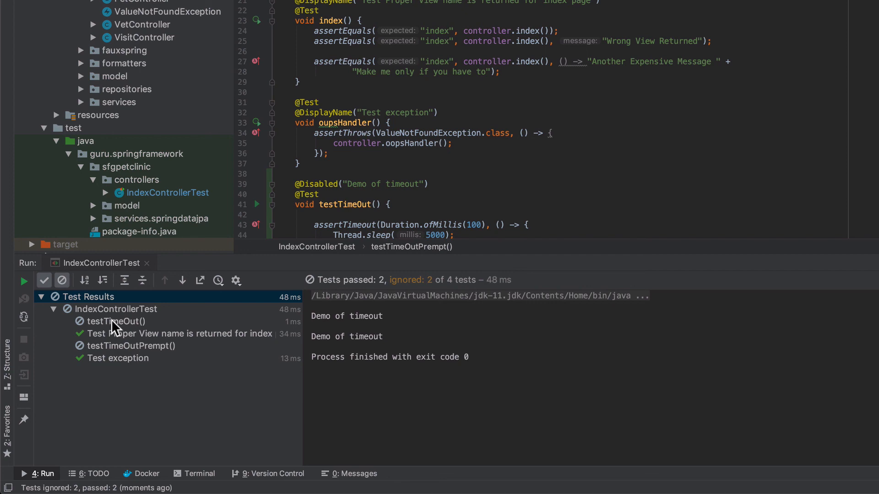
{"action": "left_click", "coordinate": [130, 346]}
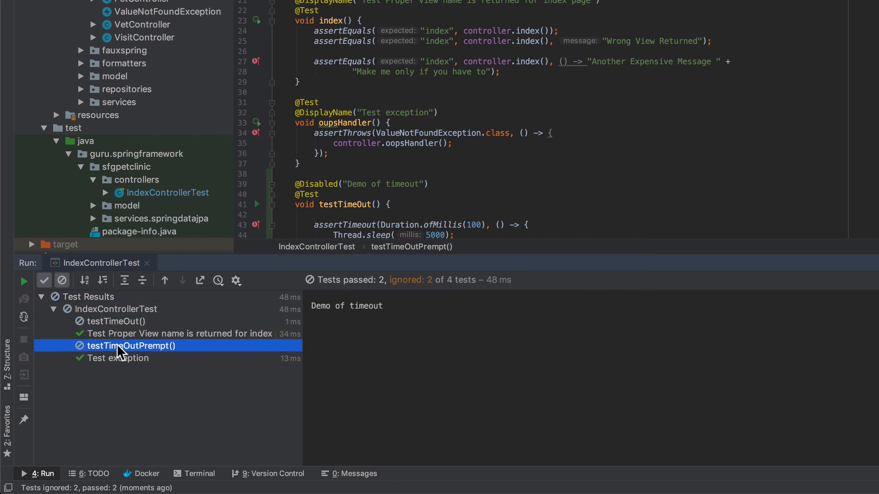
{"action": "scroll", "scroll_direction": "down", "scroll_amount": 3}
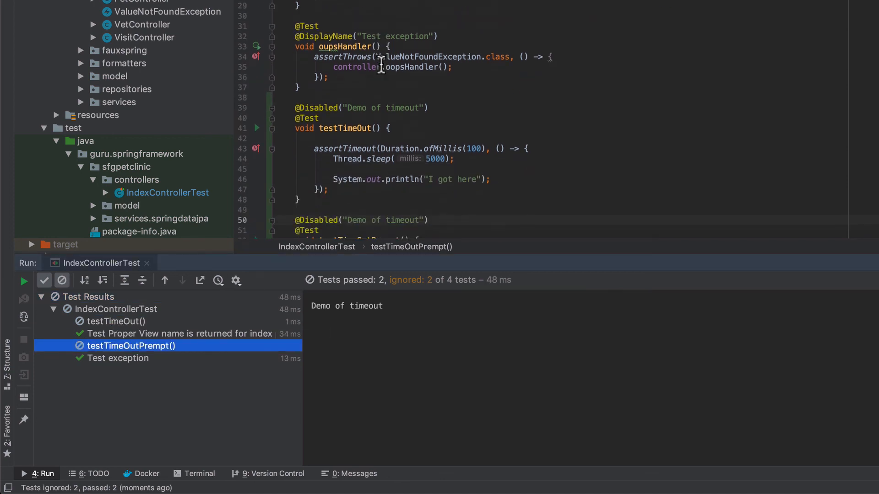
{"action": "scroll", "scroll_direction": "down", "scroll_amount": 3}
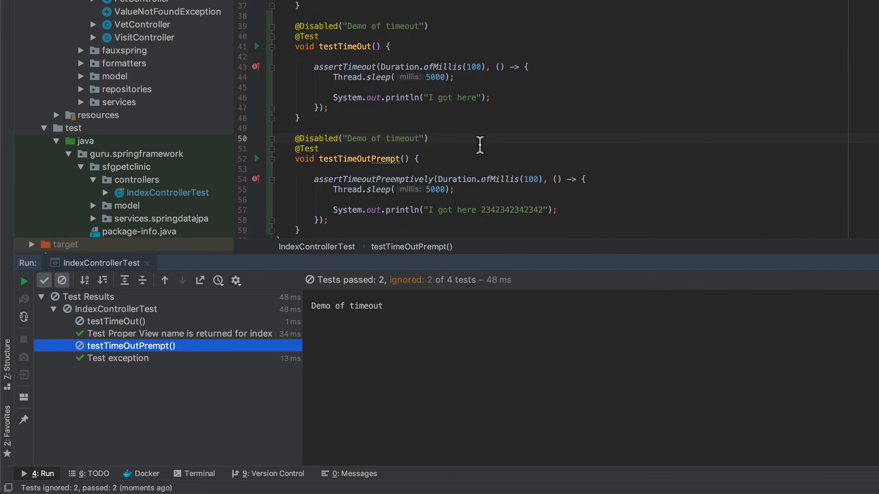
{"action": "scroll", "scroll_direction": "down", "scroll_amount": 3}
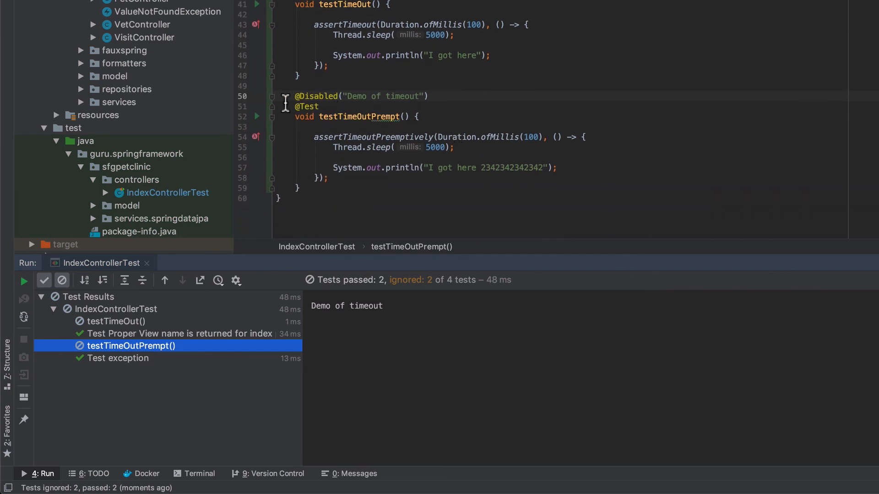